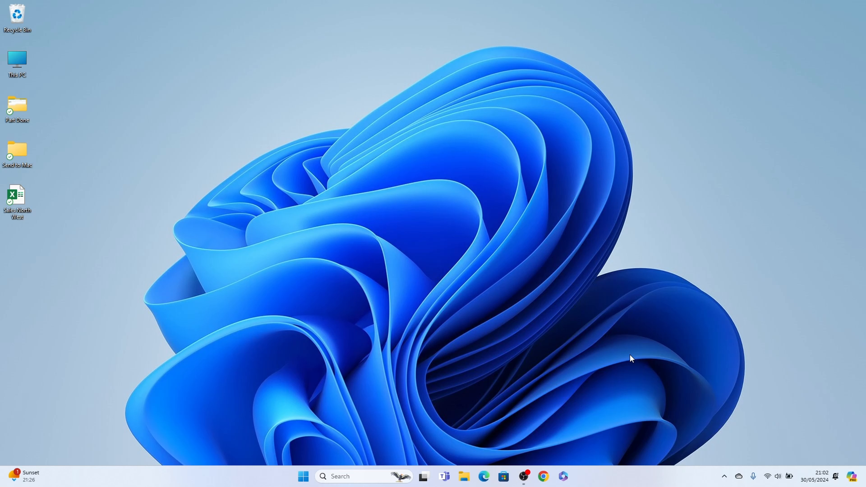
pyautogui.moveTo(534, 400)
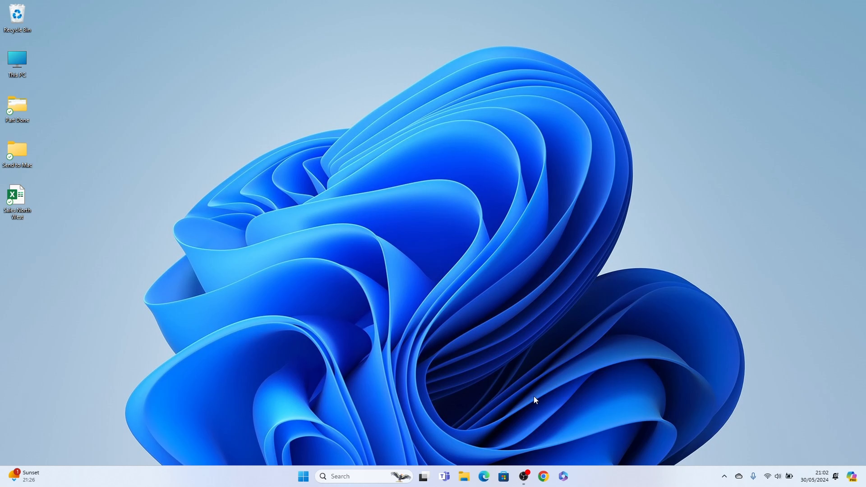
pyautogui.moveTo(464, 476)
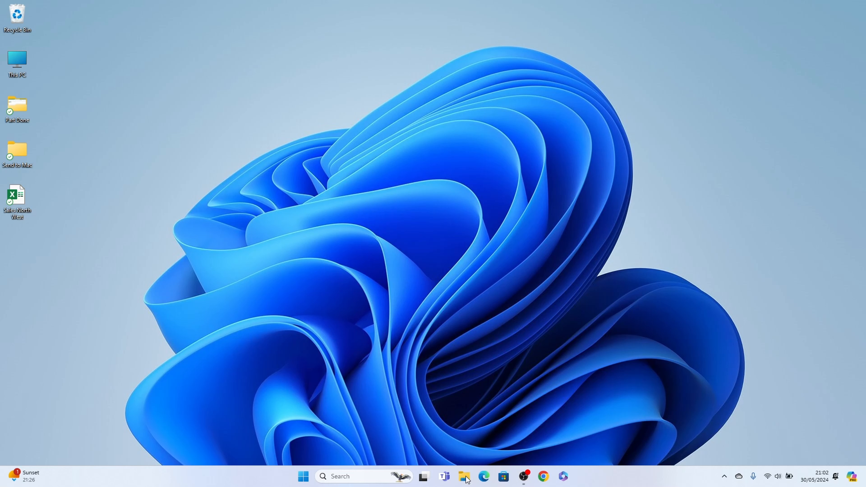
# Step: Browse to the OneDrive Desktop folder and select the Send to Mac folder
pyautogui.click(465, 477)
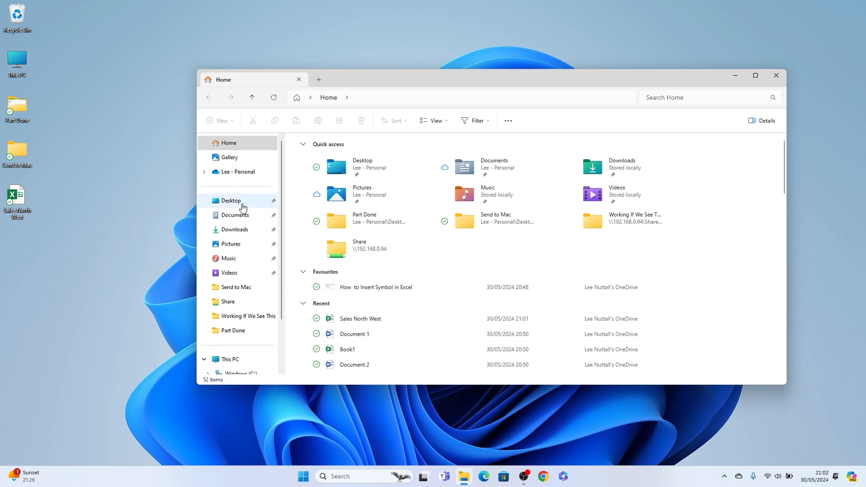
pyautogui.click(231, 200)
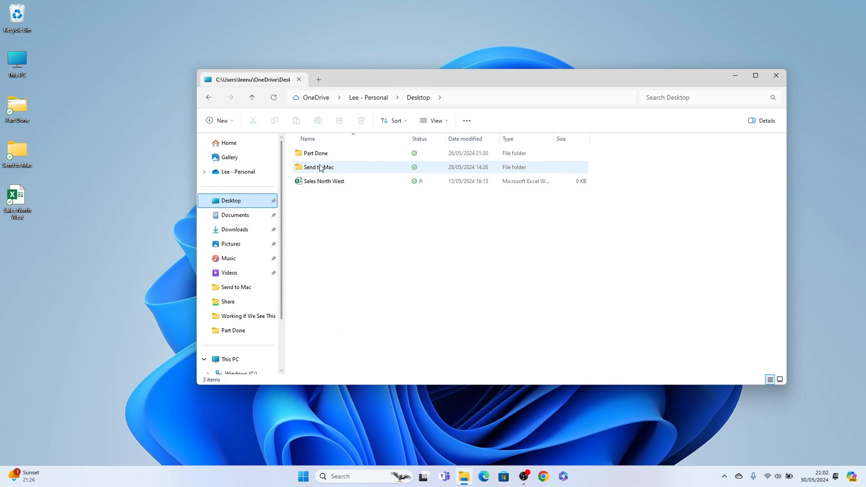
pyautogui.moveTo(318, 167)
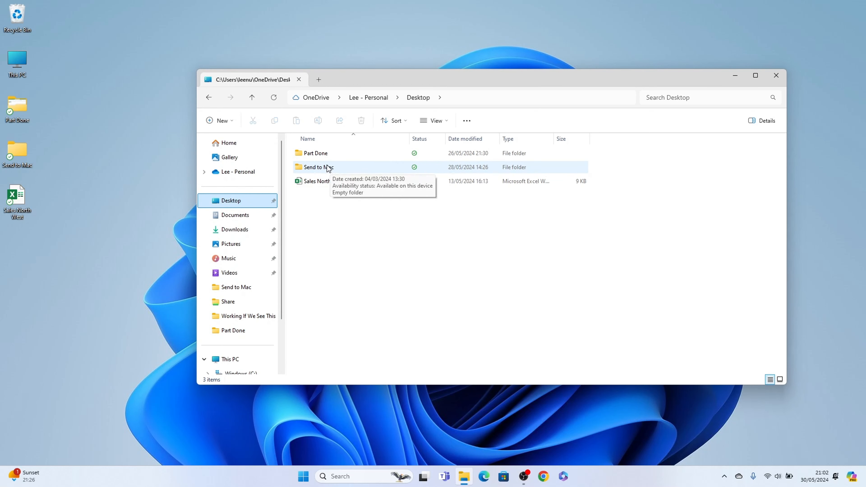
pyautogui.click(318, 167)
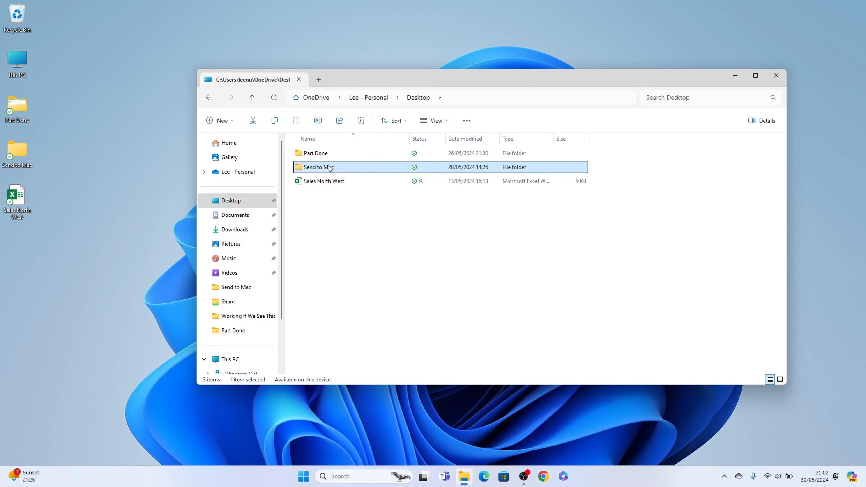
pyautogui.moveTo(317, 167)
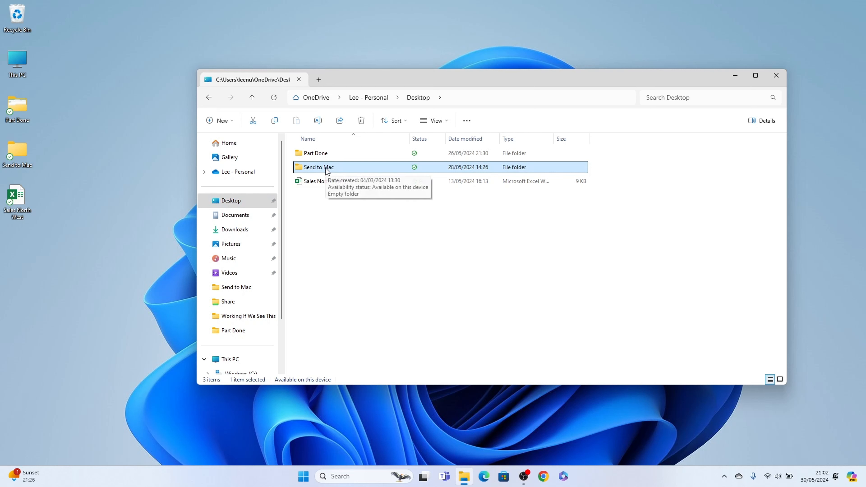
# Step: Copy the Send to Mac folder's full path via its context menu
pyautogui.rightClick(317, 167)
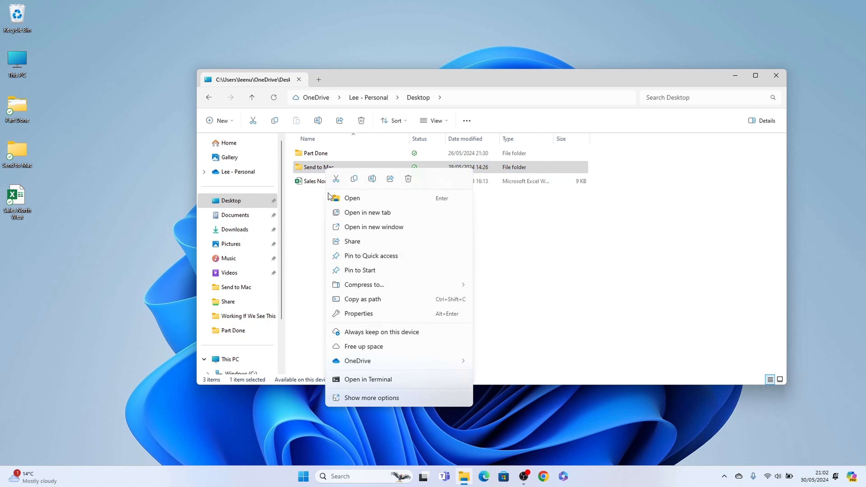
pyautogui.moveTo(362, 298)
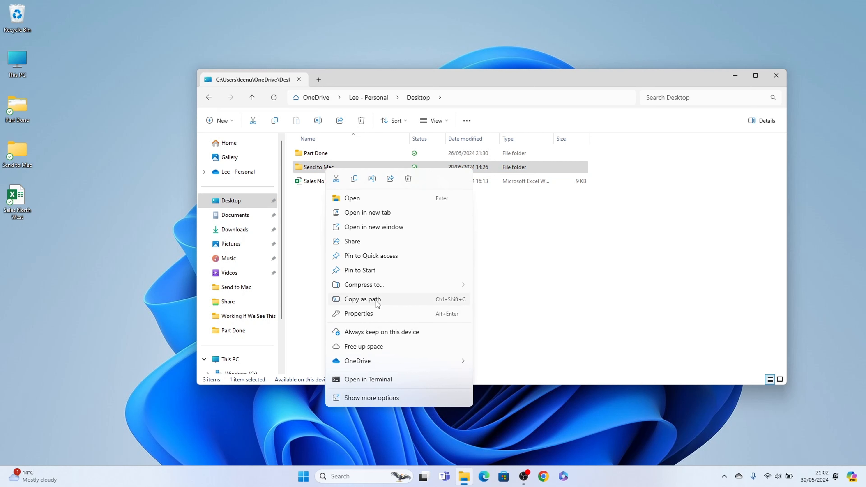
pyautogui.click(362, 298)
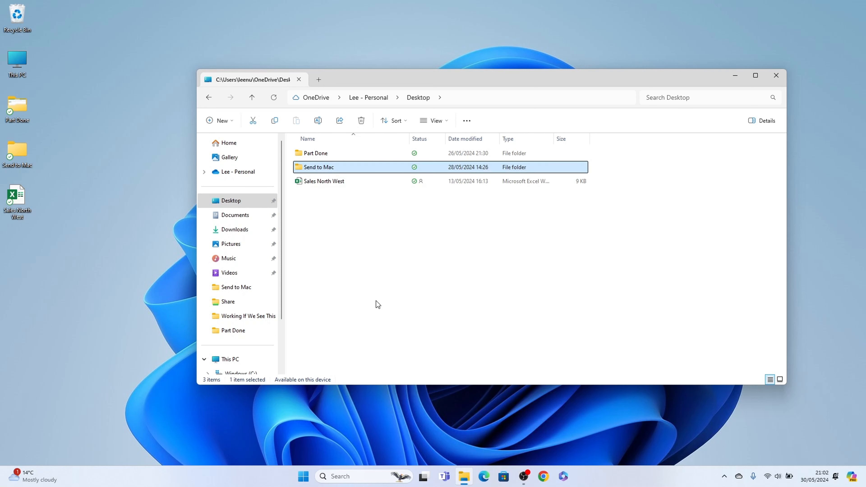
pyautogui.moveTo(348, 201)
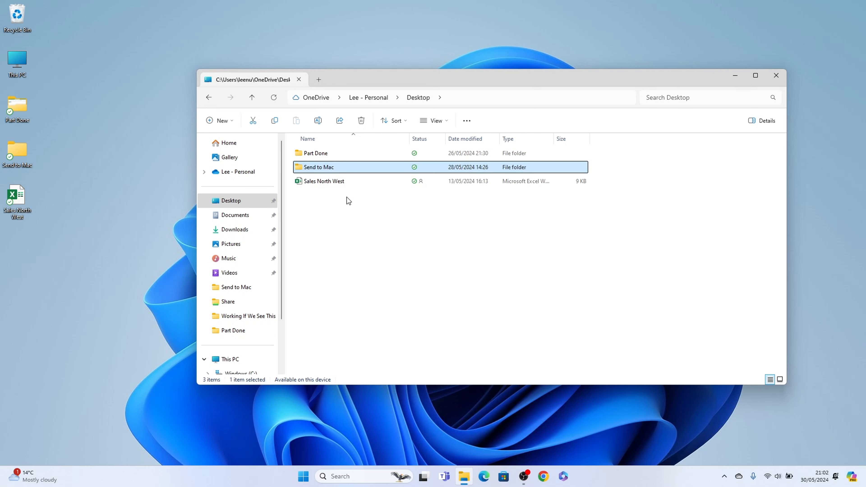
pyautogui.moveTo(332, 168)
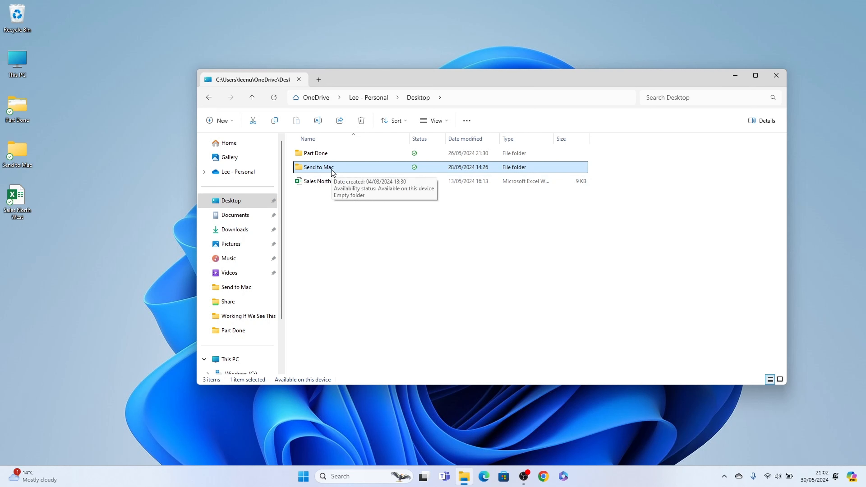
# Step: Enter the Send to Mac folder, revealing it is empty
pyautogui.doubleClick(318, 167)
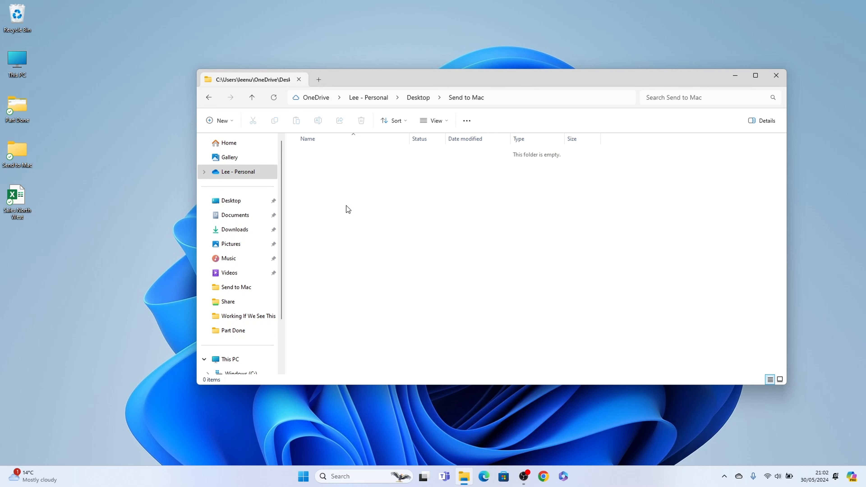
pyautogui.moveTo(427, 193)
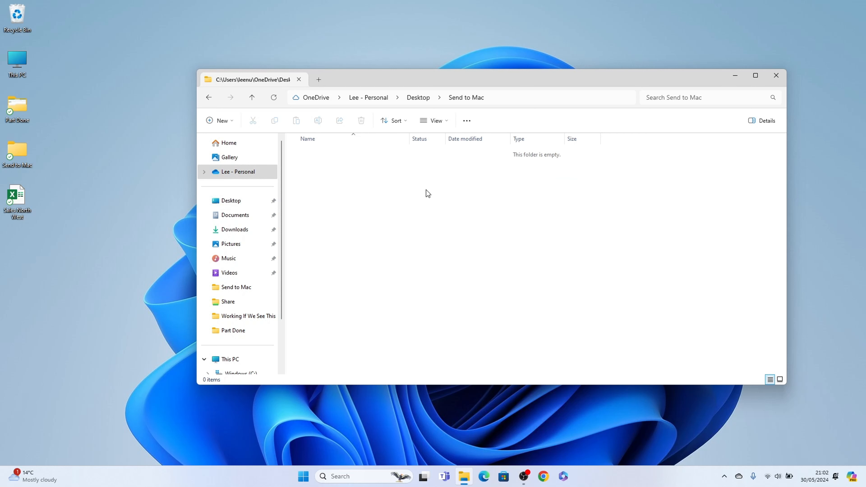
pyautogui.moveTo(394, 246)
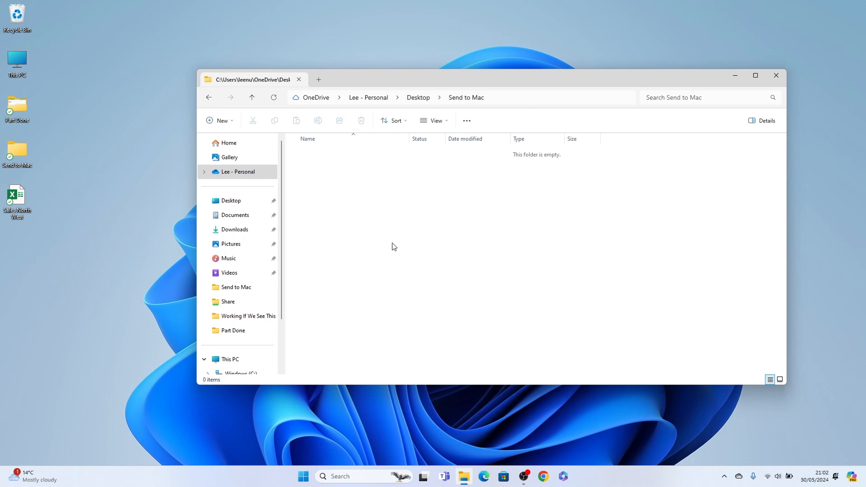
pyautogui.moveTo(496, 101)
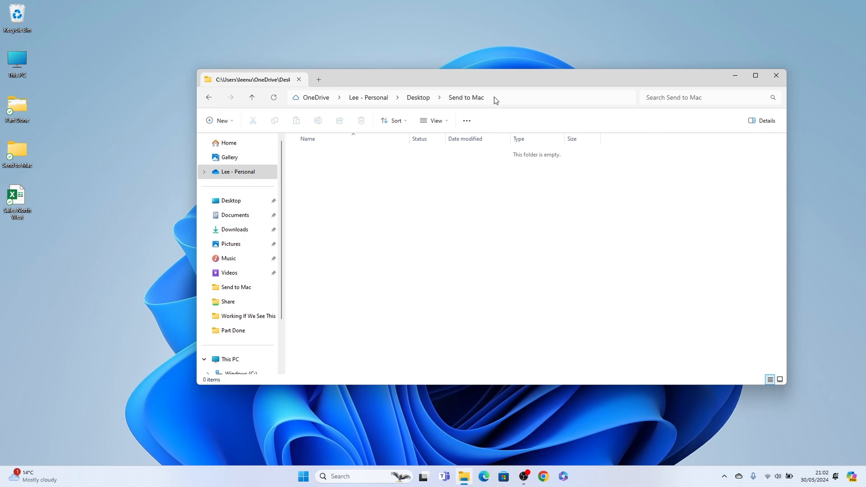
pyautogui.rightClick(495, 99)
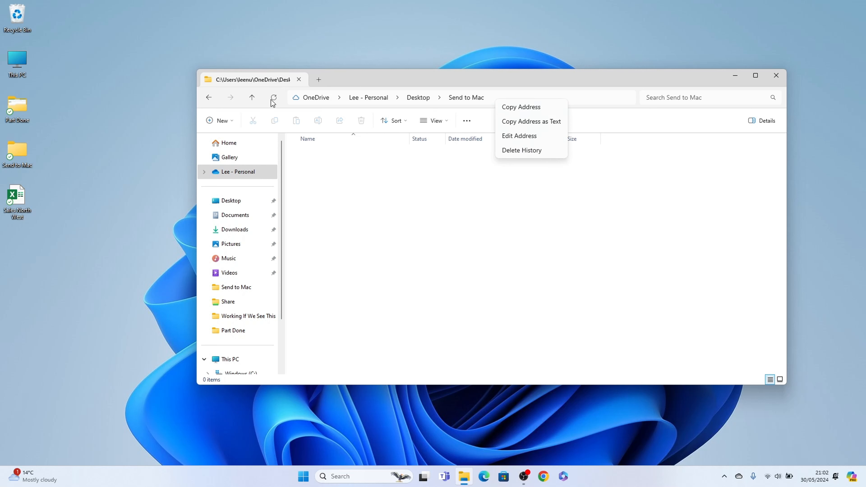
pyautogui.moveTo(505, 94)
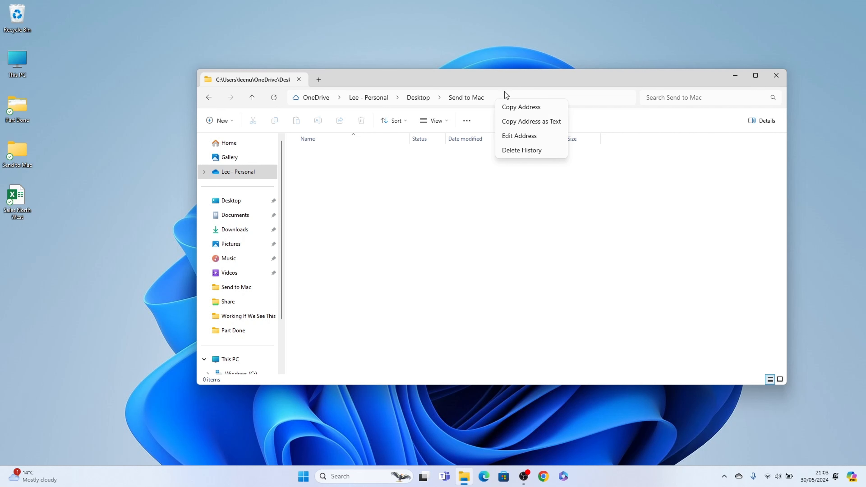
pyautogui.moveTo(531, 108)
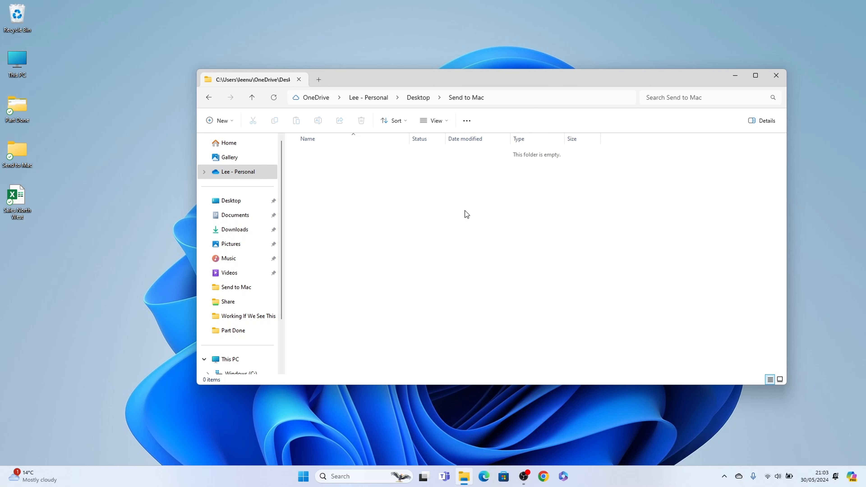
pyautogui.moveTo(380, 210)
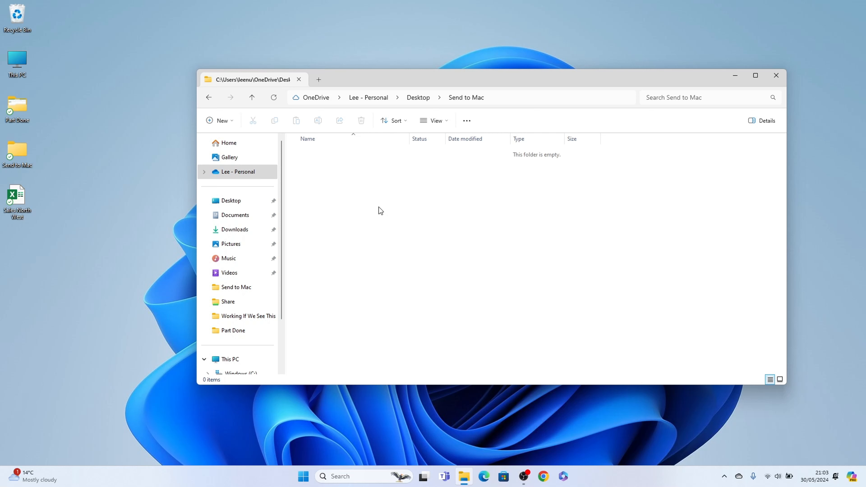
pyautogui.moveTo(773, 147)
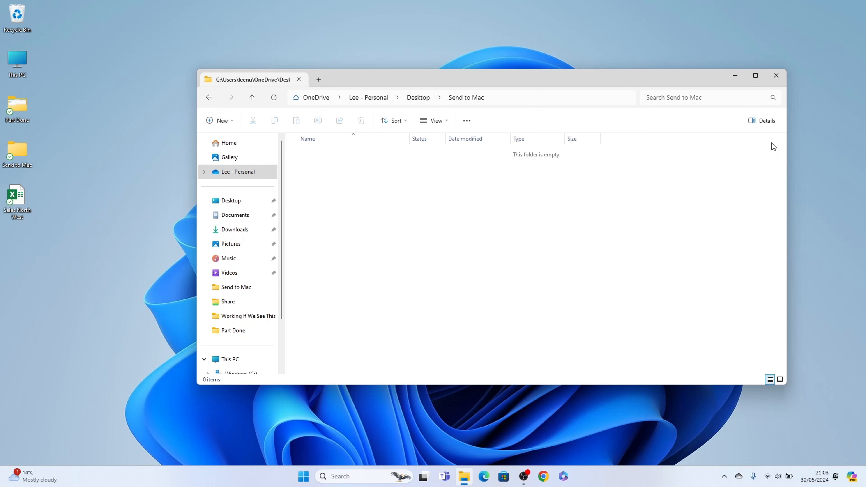